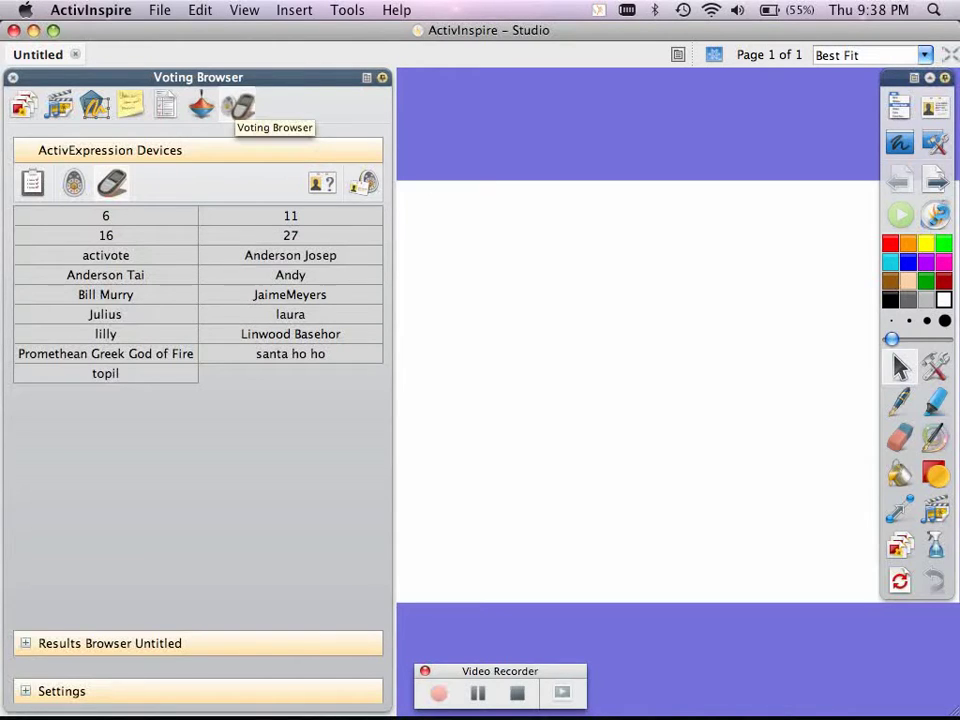
{"action": "mouse_move", "coordinate": [365, 182]}
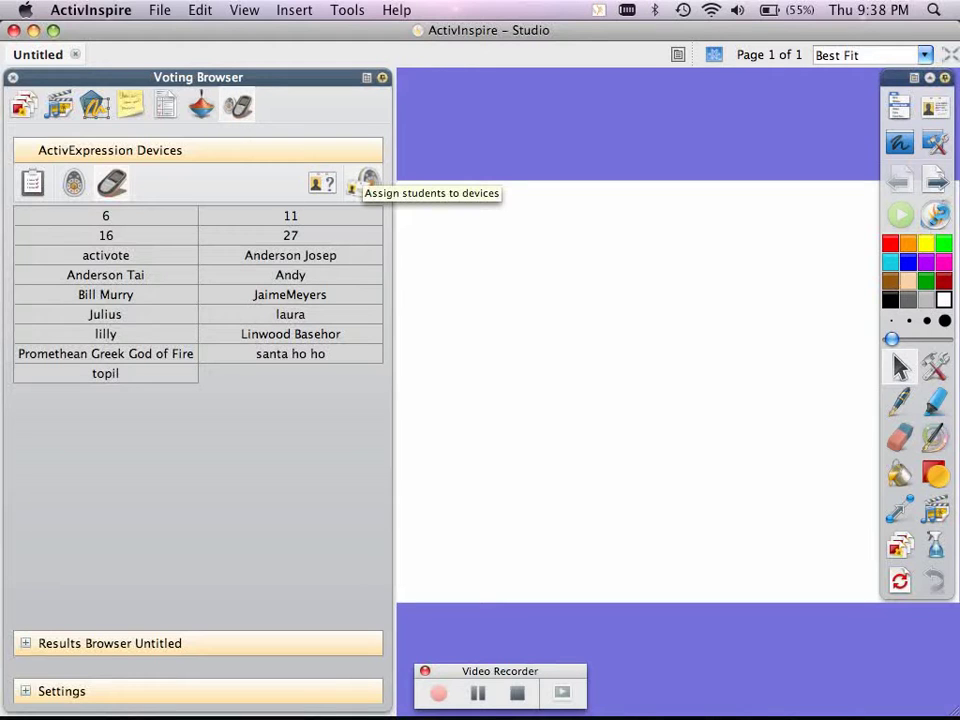
Open 'Assign students to devices' from the Voting Browser to see the class list.
{"action": "left_click", "coordinate": [368, 182]}
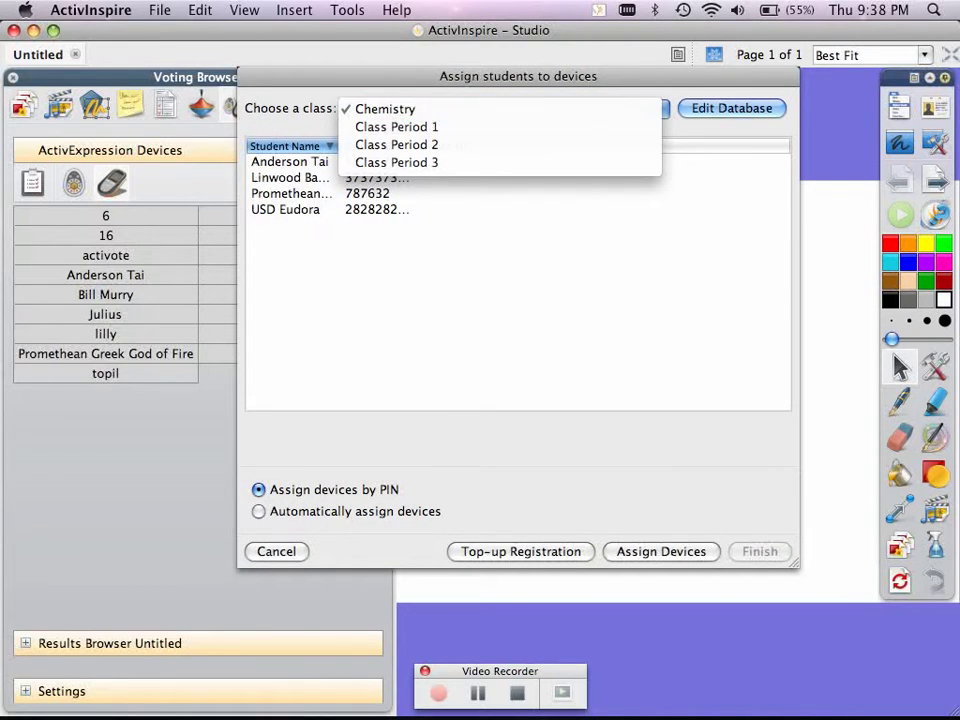
Keep Chemistry selected and open the Edit Database window.
{"action": "left_click", "coordinate": [385, 108]}
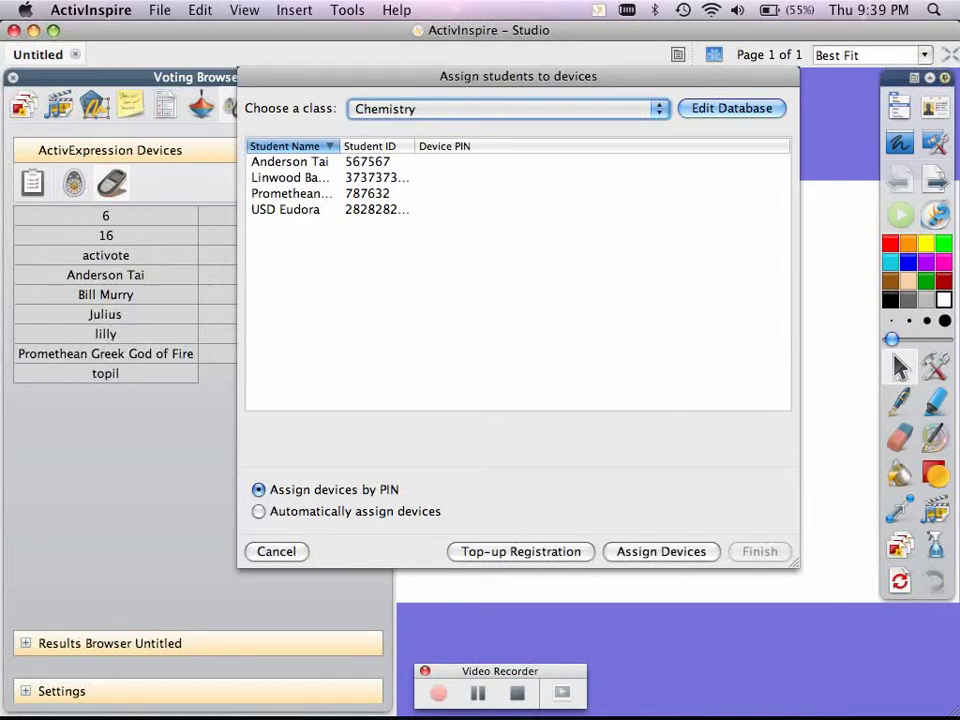
{"action": "left_click", "coordinate": [731, 108]}
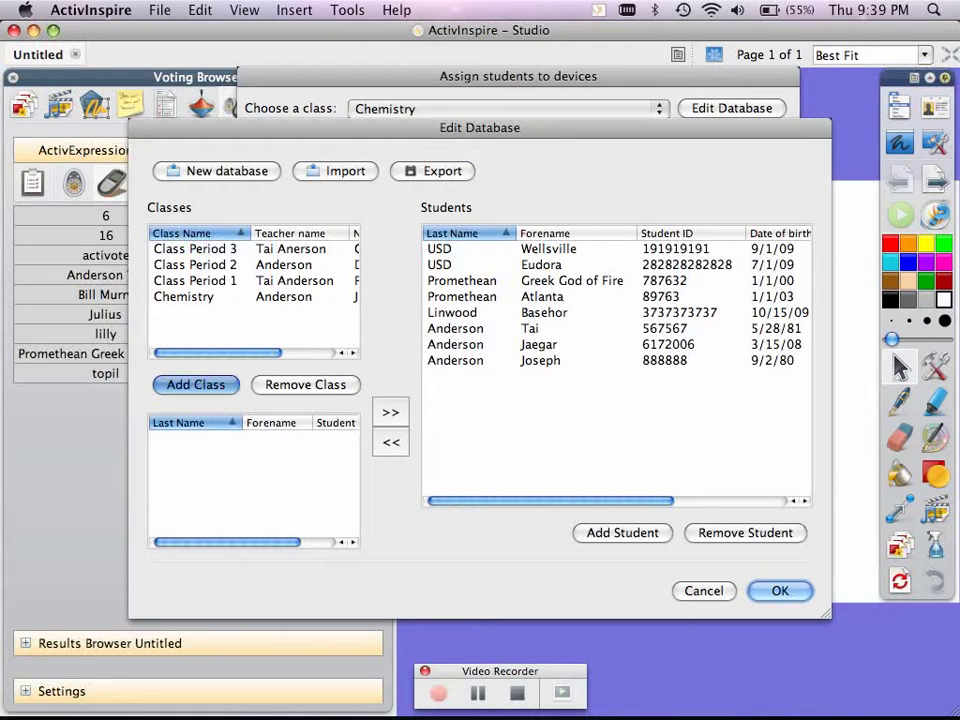
Add class 'Math' with teacher Anderson and notes '6th period', and submit.
{"action": "left_click", "coordinate": [196, 384]}
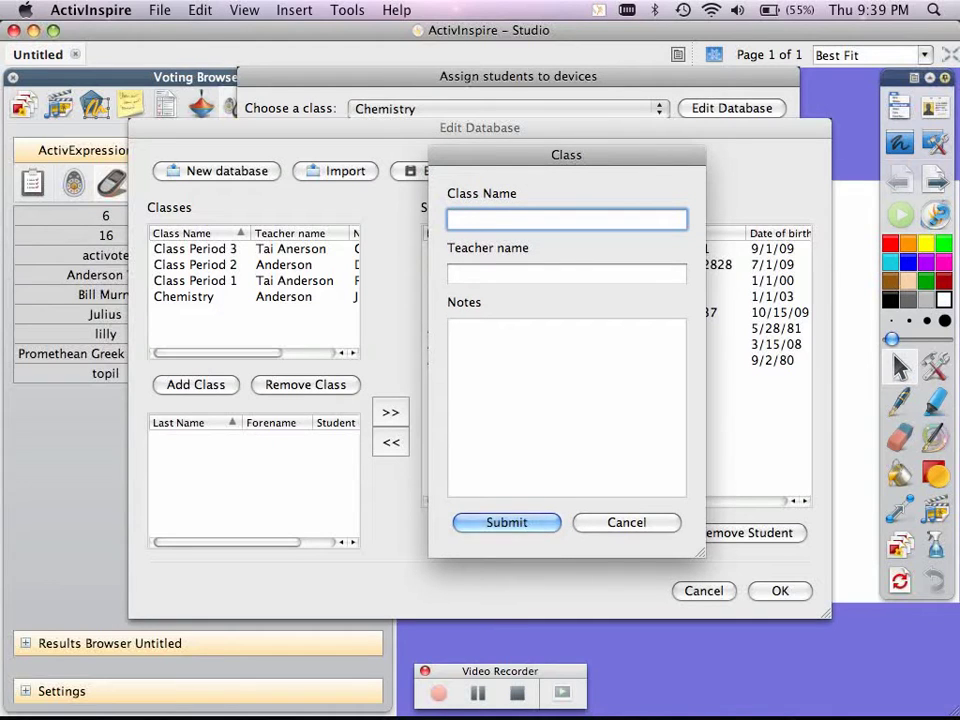
{"action": "type", "text": "Math"}
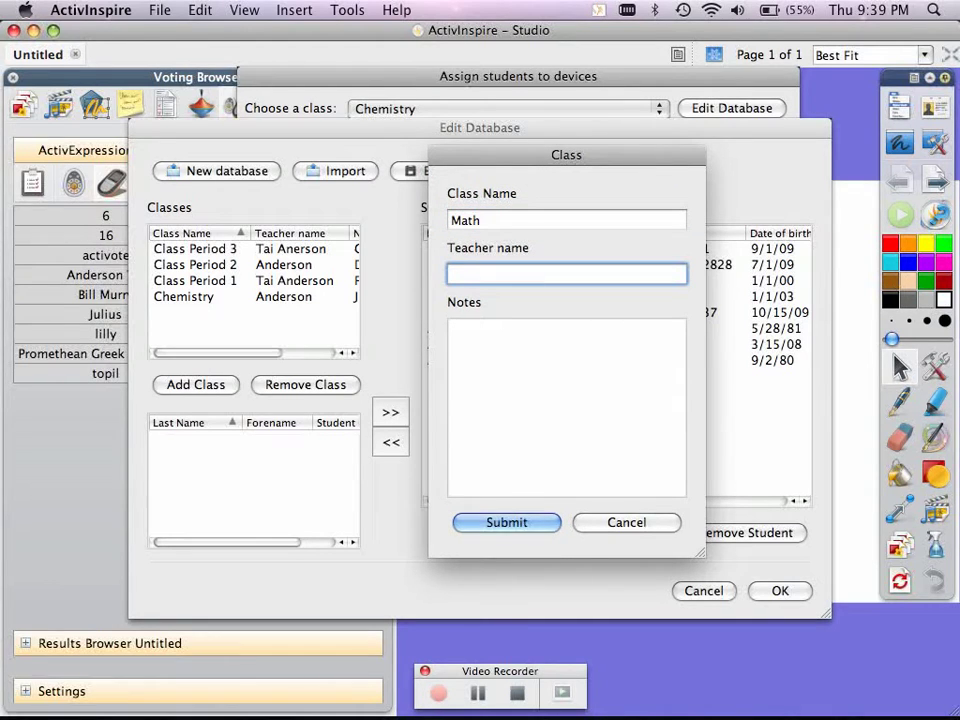
{"action": "type", "text": "A"}
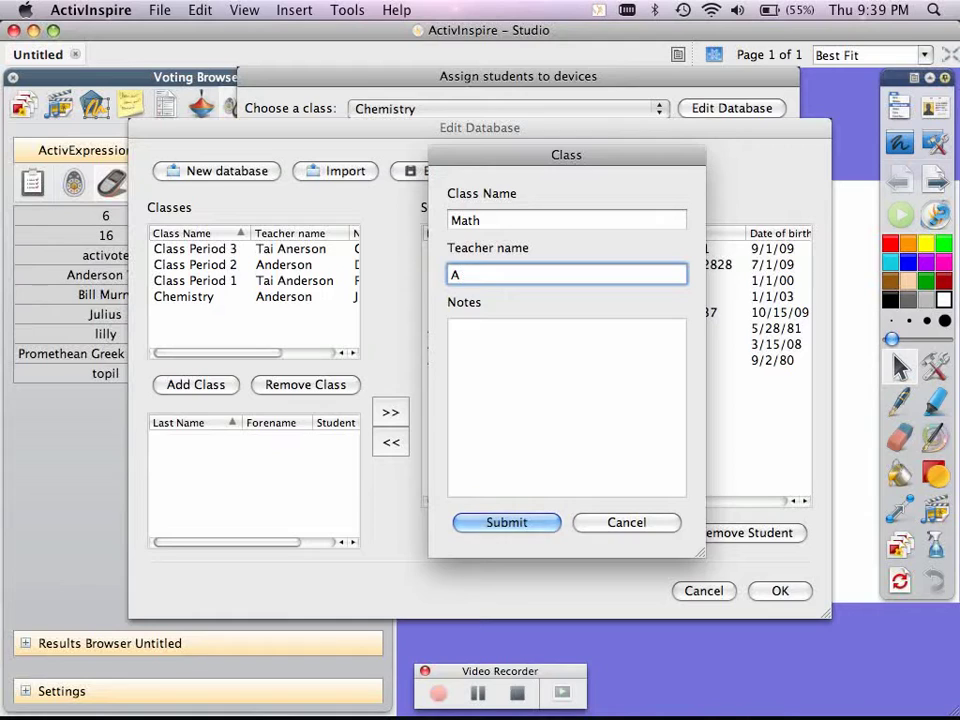
{"action": "type", "text": "nderson"}
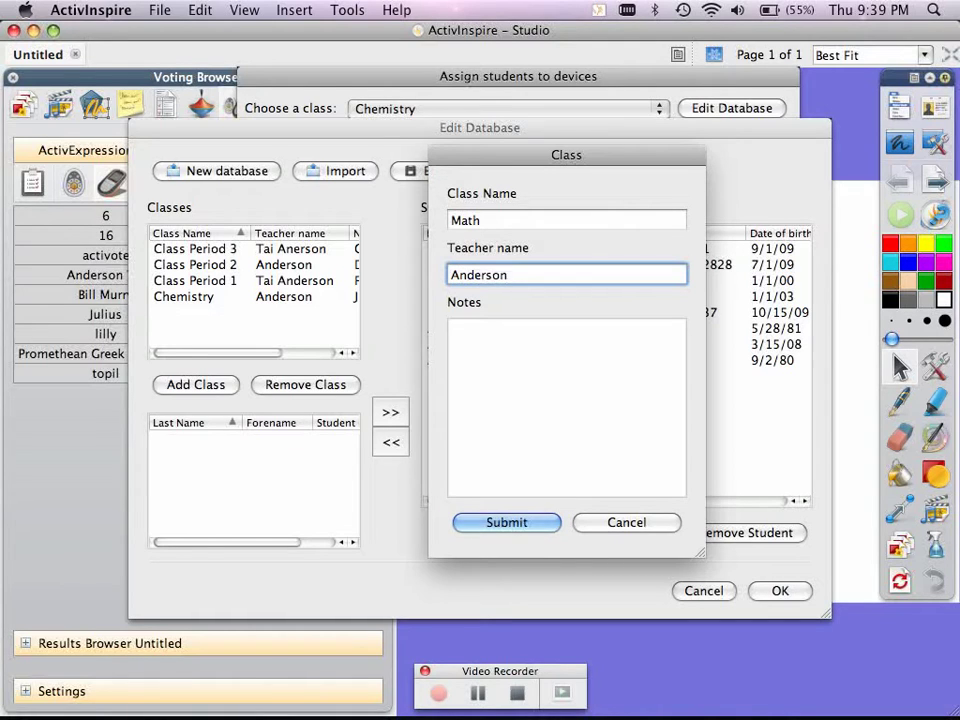
{"action": "type", "text": "6"}
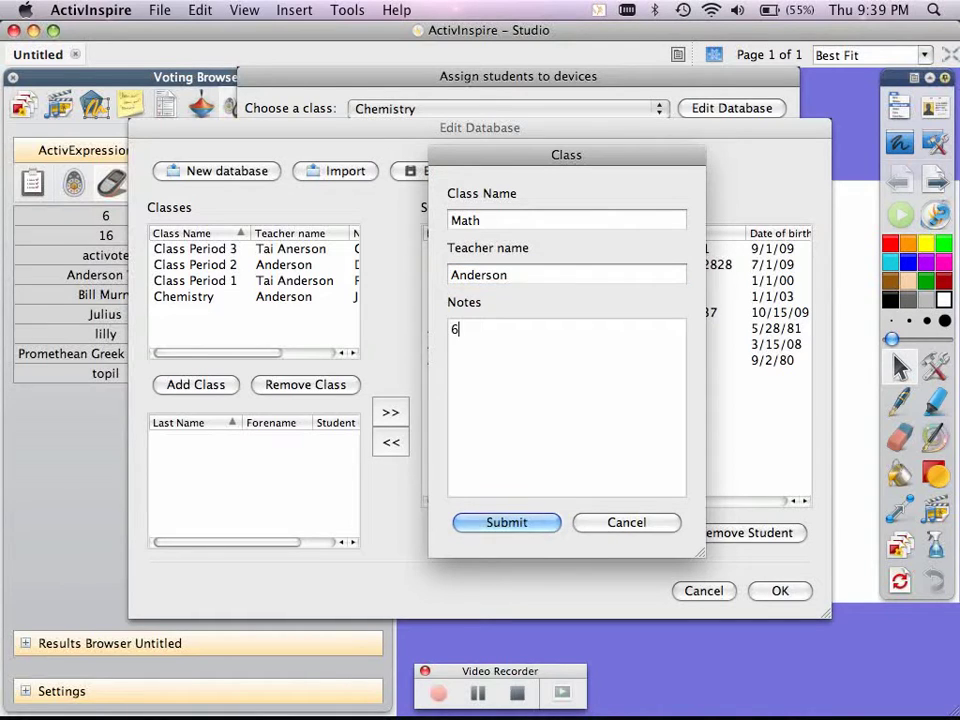
{"action": "type", "text": "th per"}
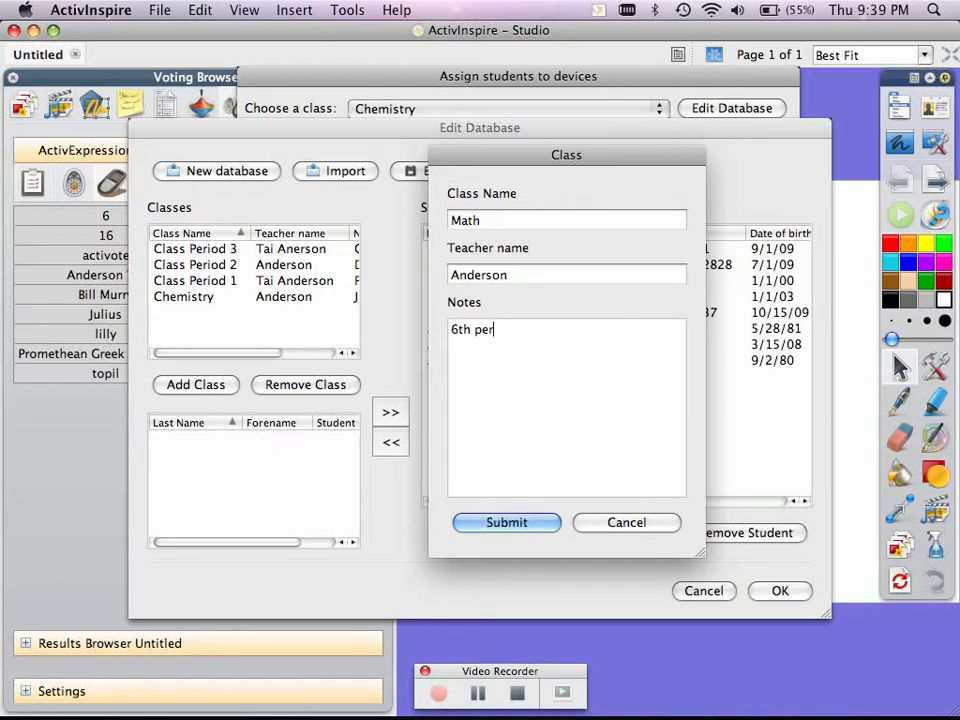
{"action": "type", "text": "iod"}
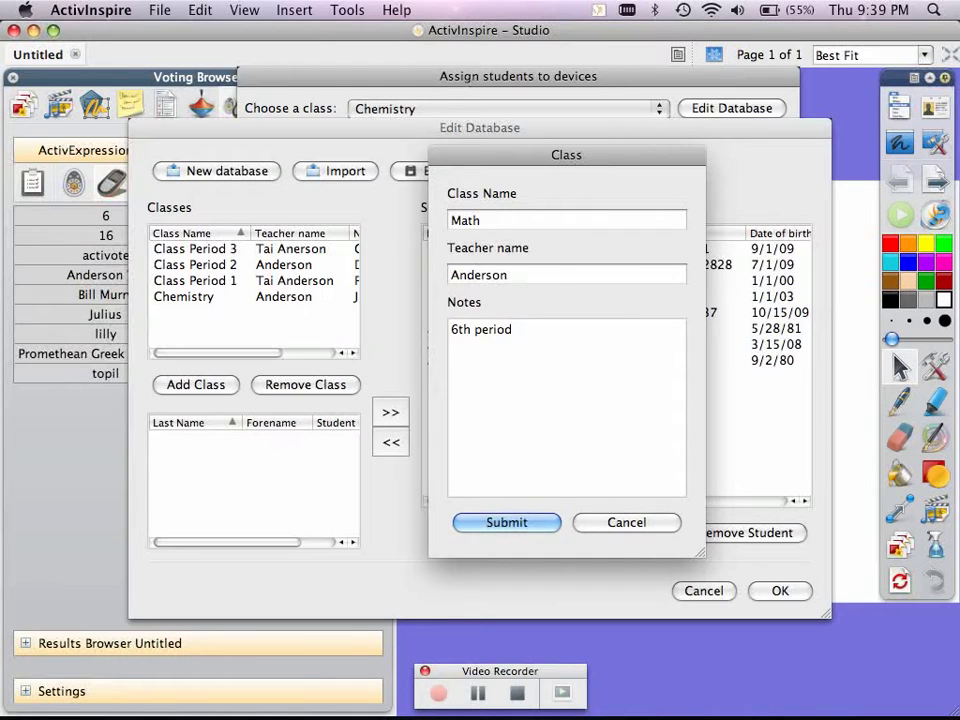
{"action": "left_click", "coordinate": [506, 522]}
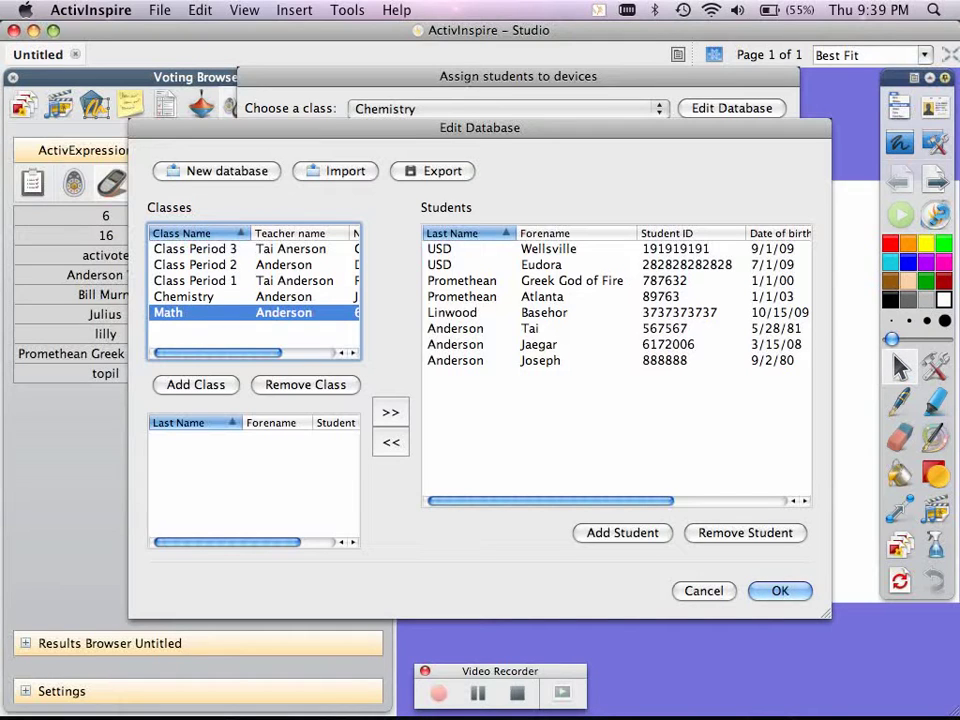
Add student Doe, John with ID 878763 and submit.
{"action": "left_click", "coordinate": [622, 532]}
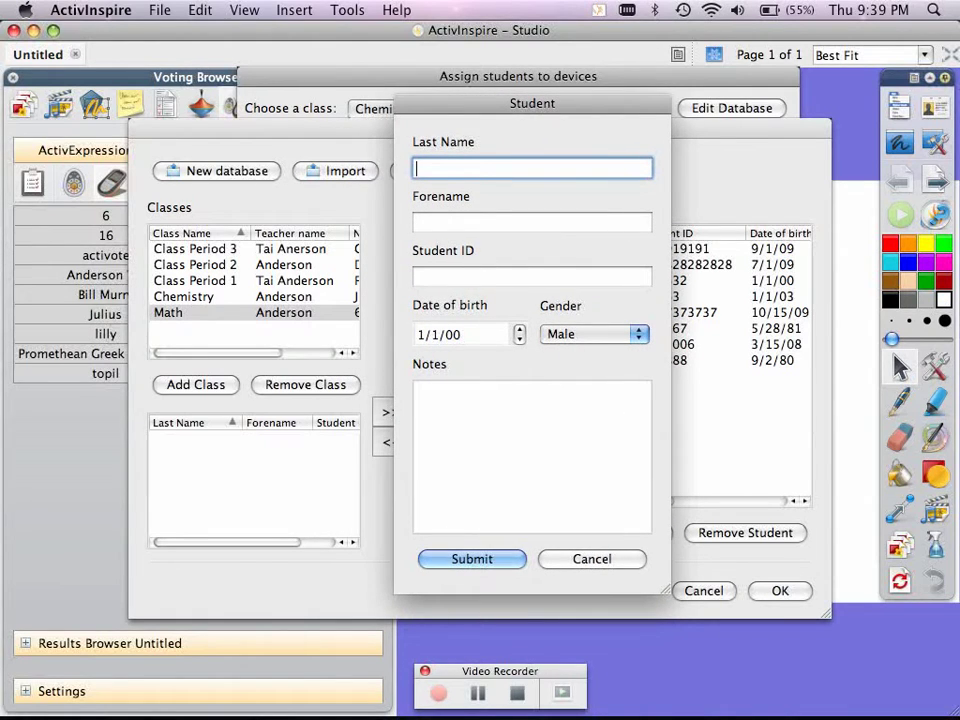
{"action": "type", "text": "Doe"}
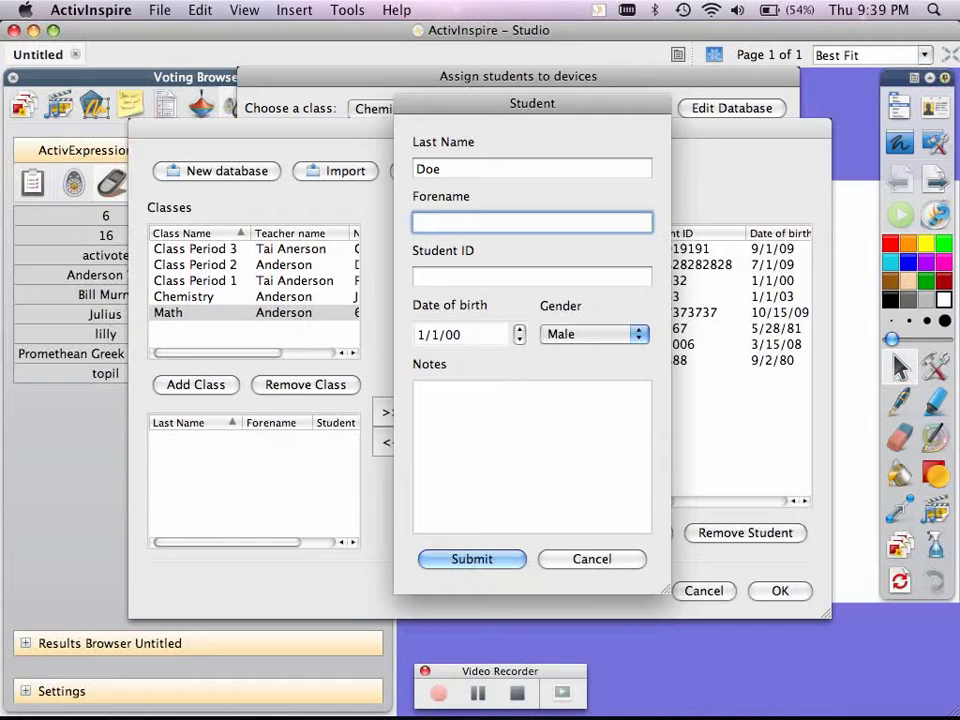
{"action": "type", "text": "John"}
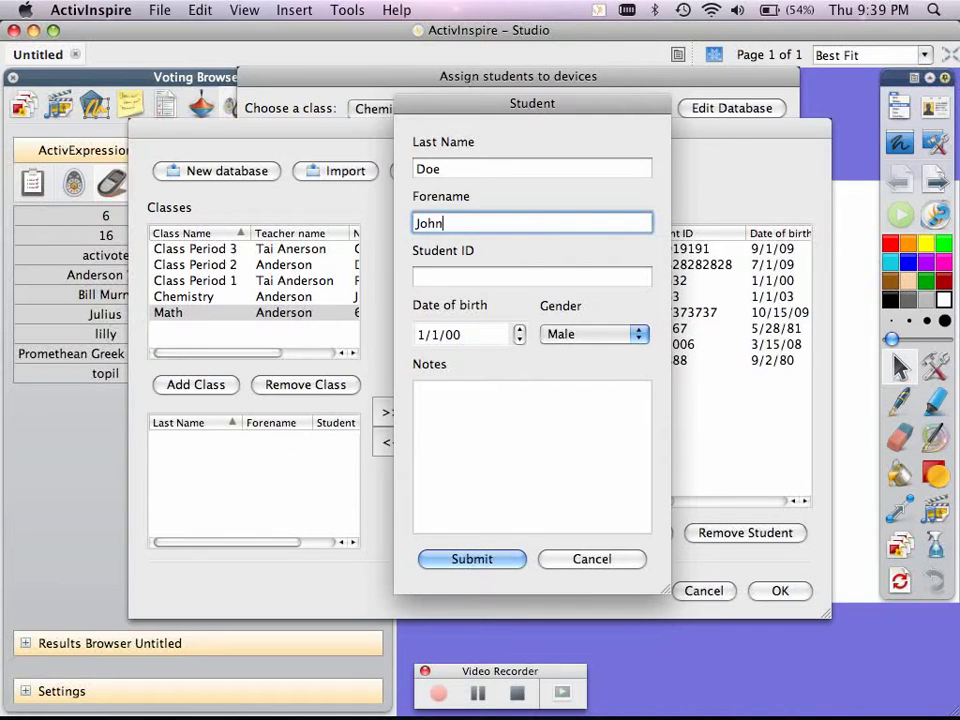
{"action": "type", "text": "8787"}
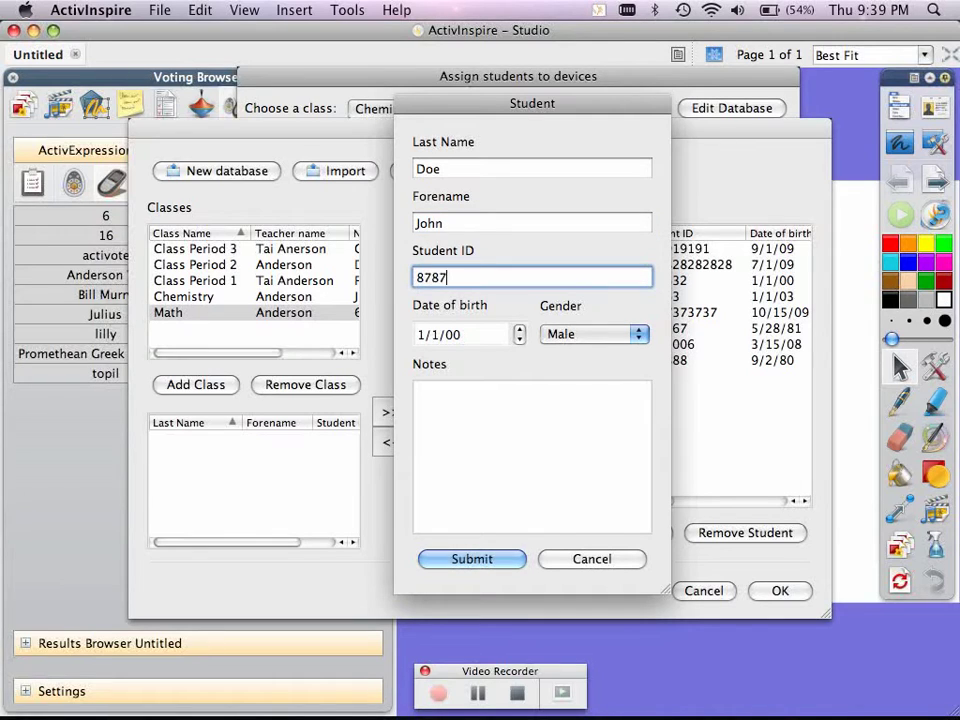
{"action": "type", "text": "63"}
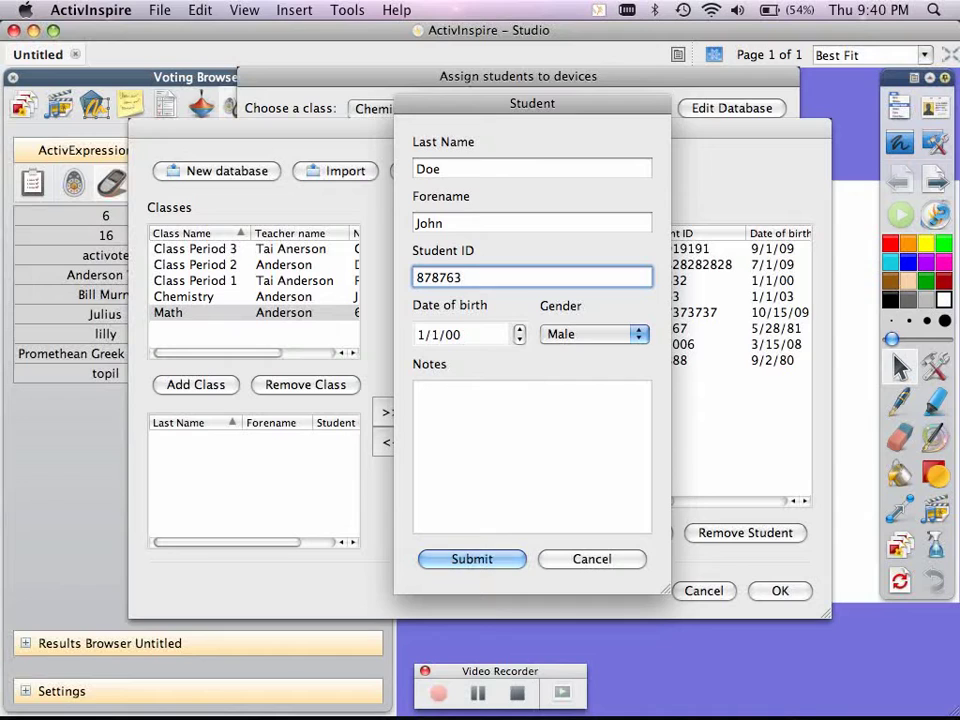
{"action": "left_click", "coordinate": [471, 559]}
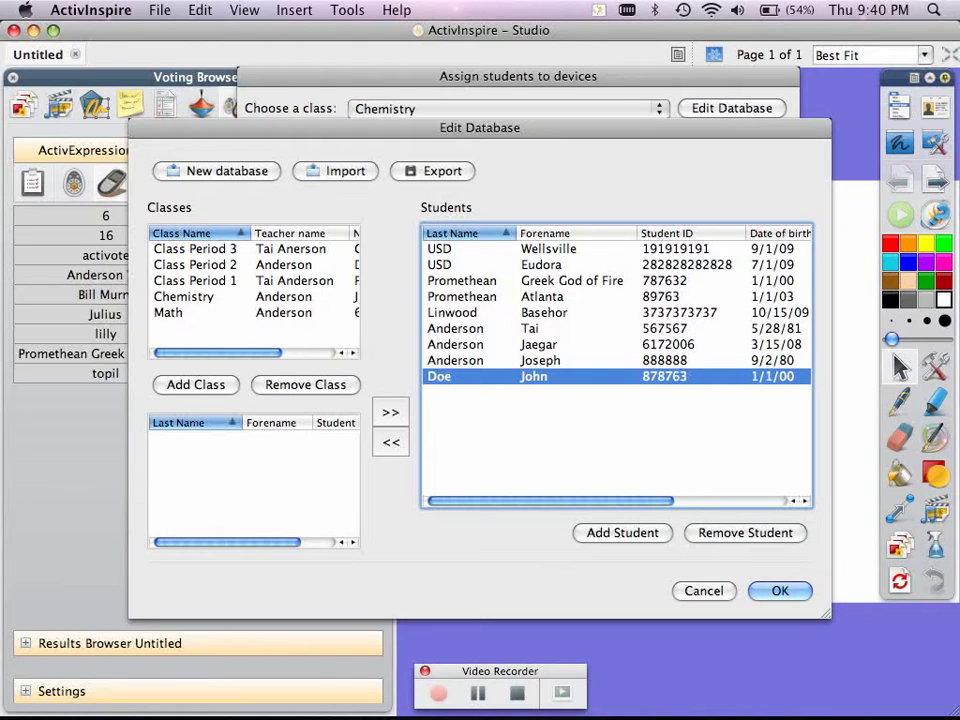
Move John Doe and other students into the Math class, then confirm with OK.
{"action": "left_click", "coordinate": [200, 312]}
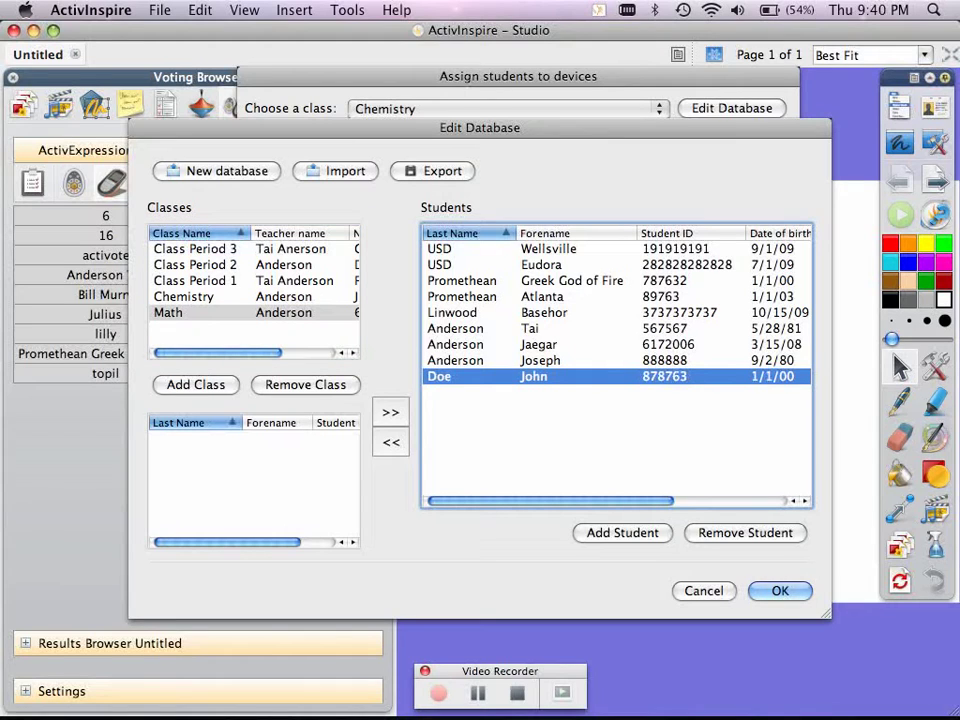
{"action": "left_click", "coordinate": [390, 411]}
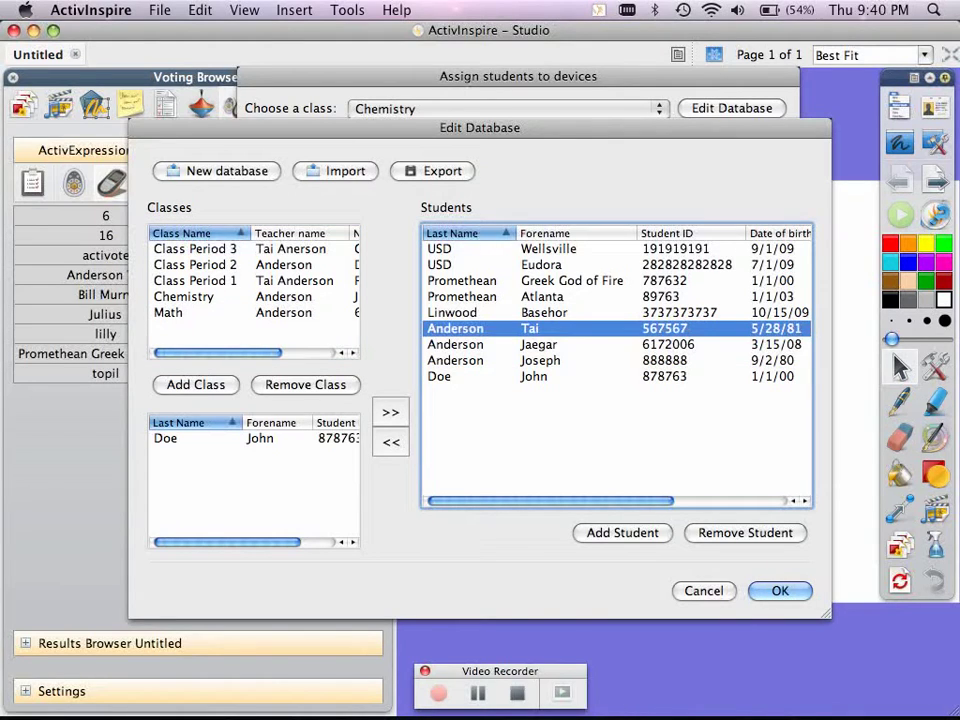
{"action": "left_click", "coordinate": [390, 412]}
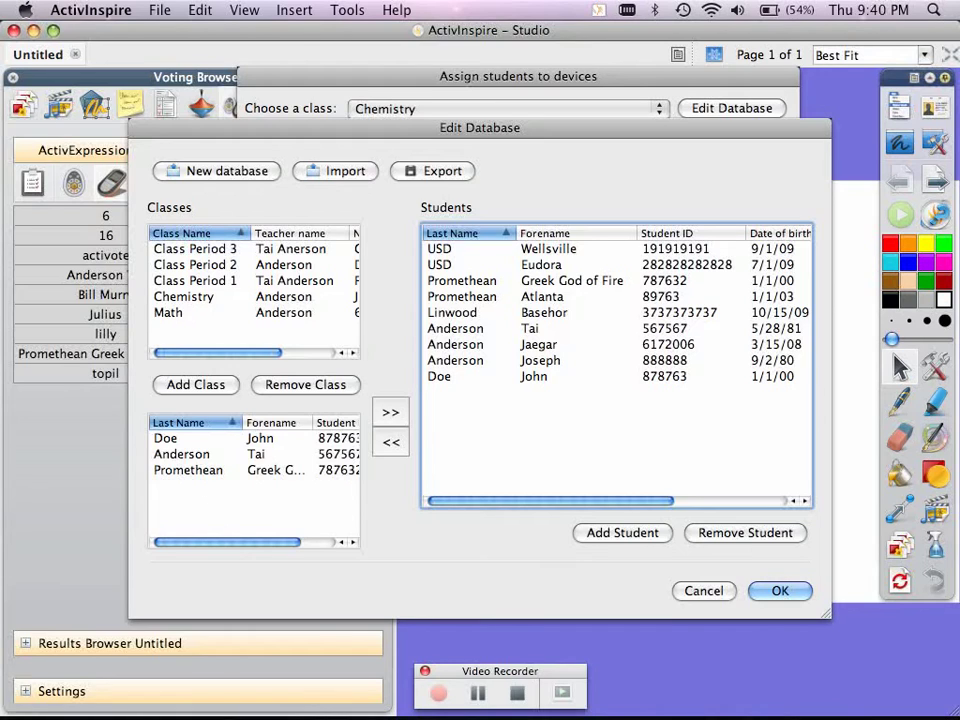
{"action": "left_click", "coordinate": [780, 590]}
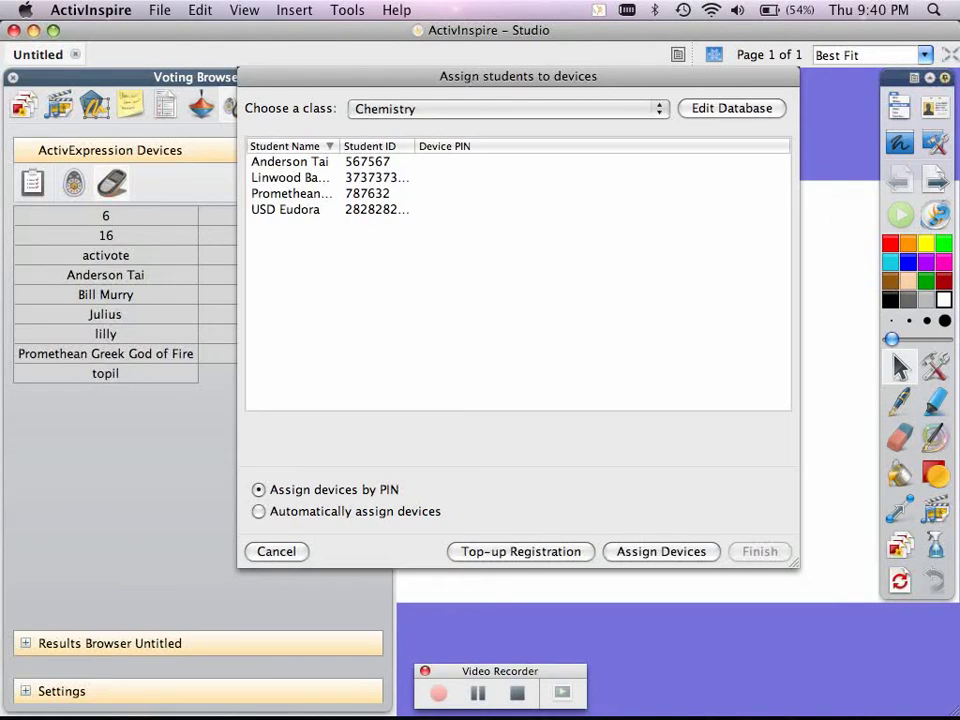
Choose Class Period 1 and start assigning its students devices by PIN.
{"action": "left_click", "coordinate": [507, 108]}
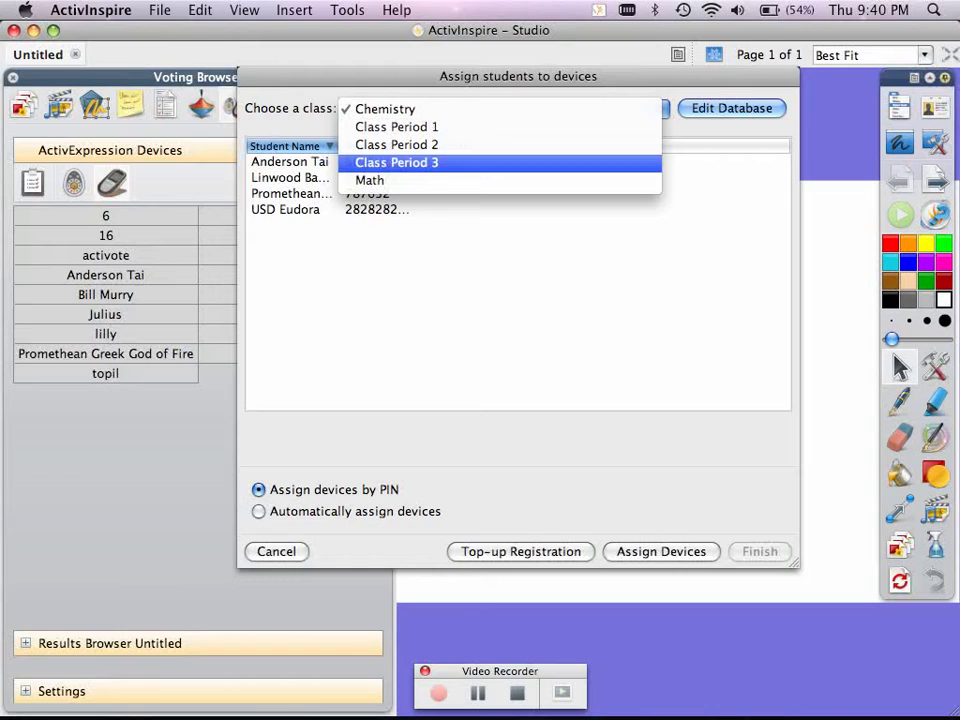
{"action": "mouse_move", "coordinate": [370, 180]}
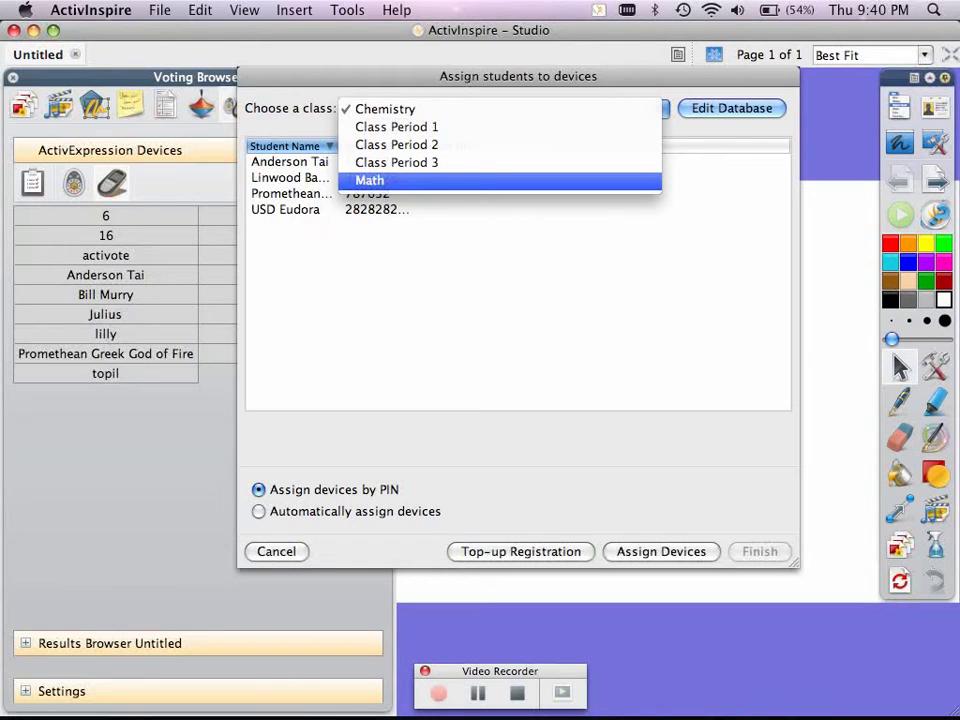
{"action": "mouse_move", "coordinate": [396, 126]}
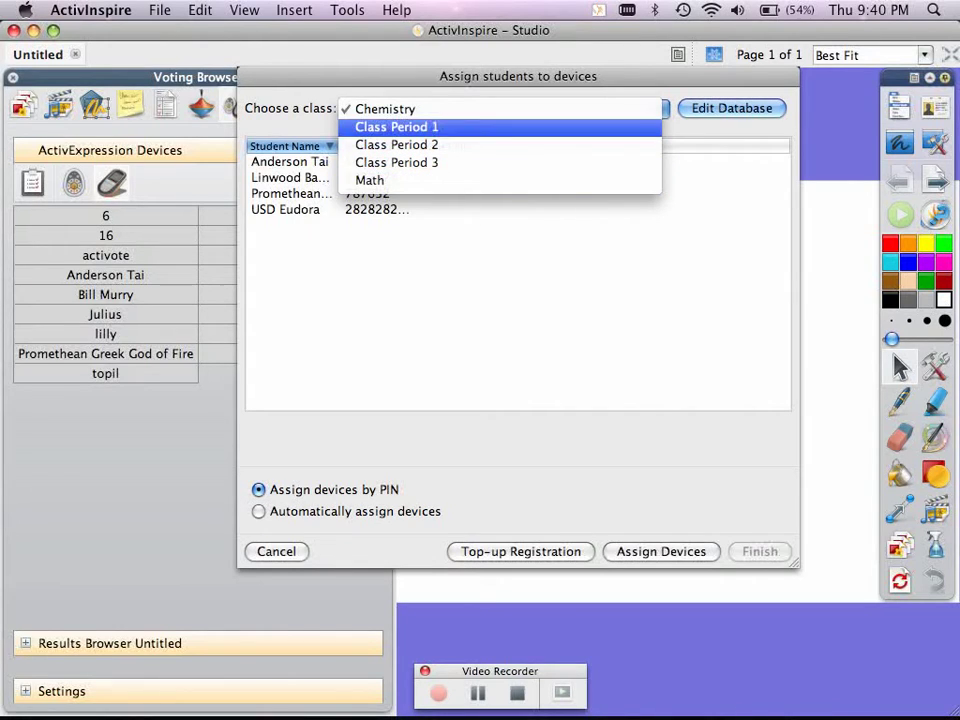
{"action": "left_click", "coordinate": [396, 127]}
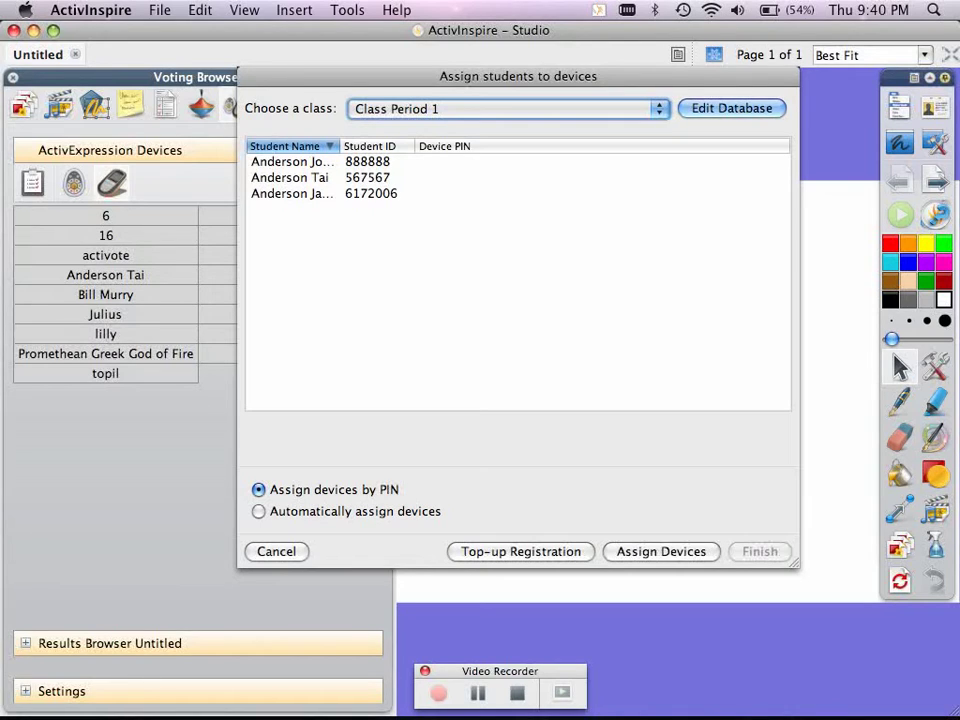
{"action": "left_click", "coordinate": [660, 551]}
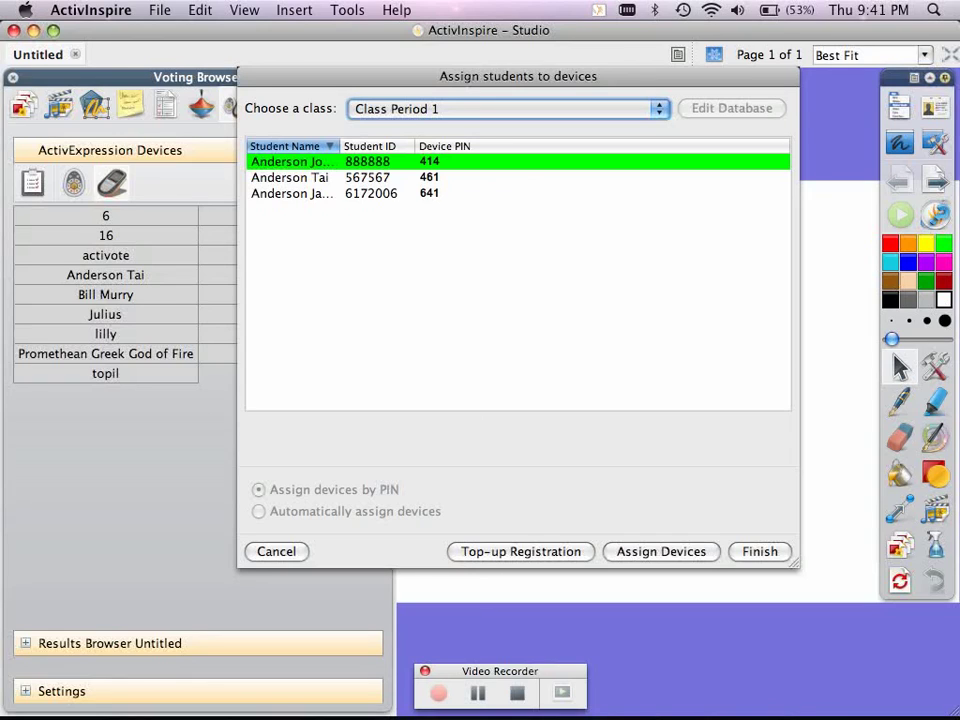
Finish assigning PINs 414, 461 and 641 to the Class Period 1 students.
{"action": "left_click", "coordinate": [660, 551]}
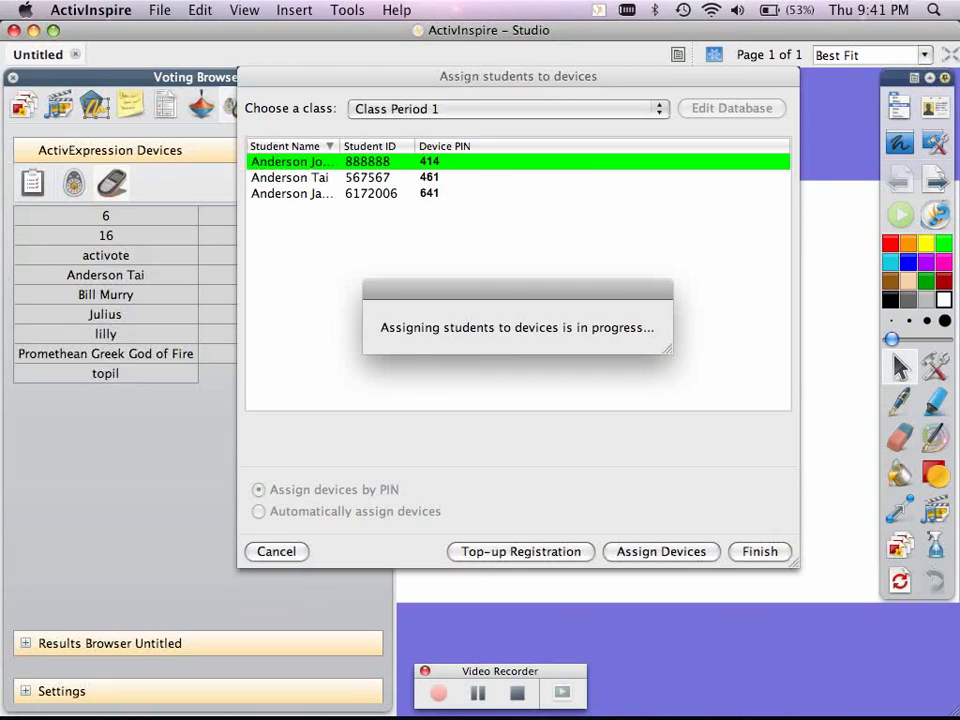
Dismiss the completed assignment message to return to the Voting Browser.
{"action": "left_click", "coordinate": [759, 551]}
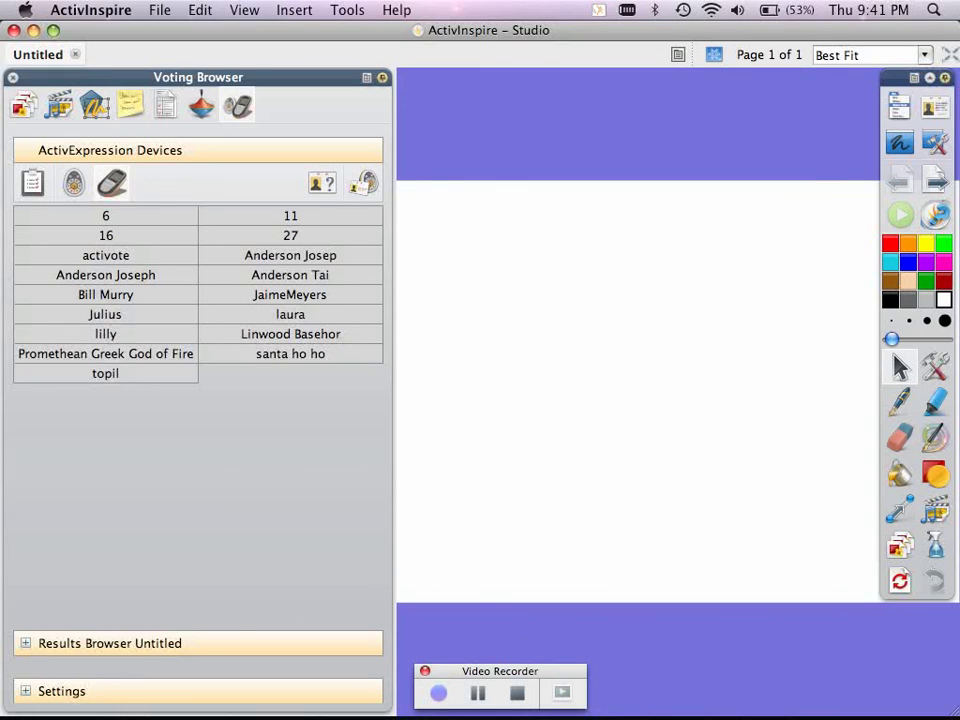